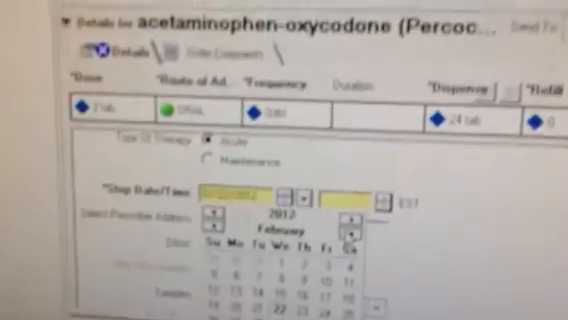
Advance the stop-date calendar one month, from February 2012 to March 2012.
click(352, 214)
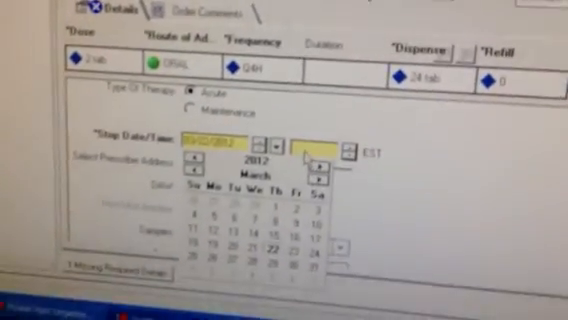